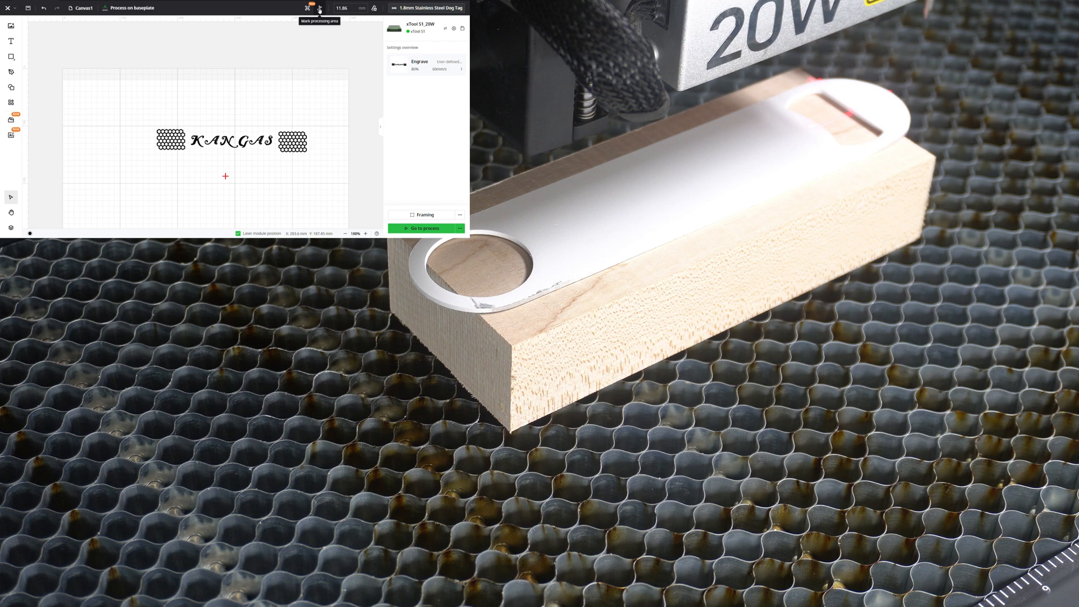
# - Begin rectangle processing-area marking from the top-bar marking options
pyautogui.click(307, 8)
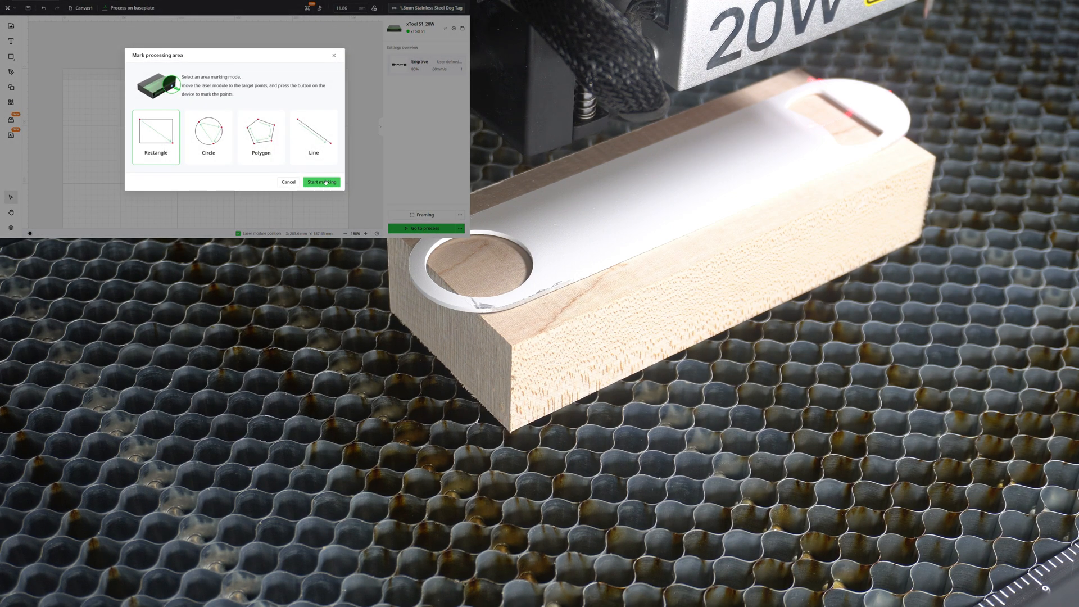
pyautogui.click(321, 182)
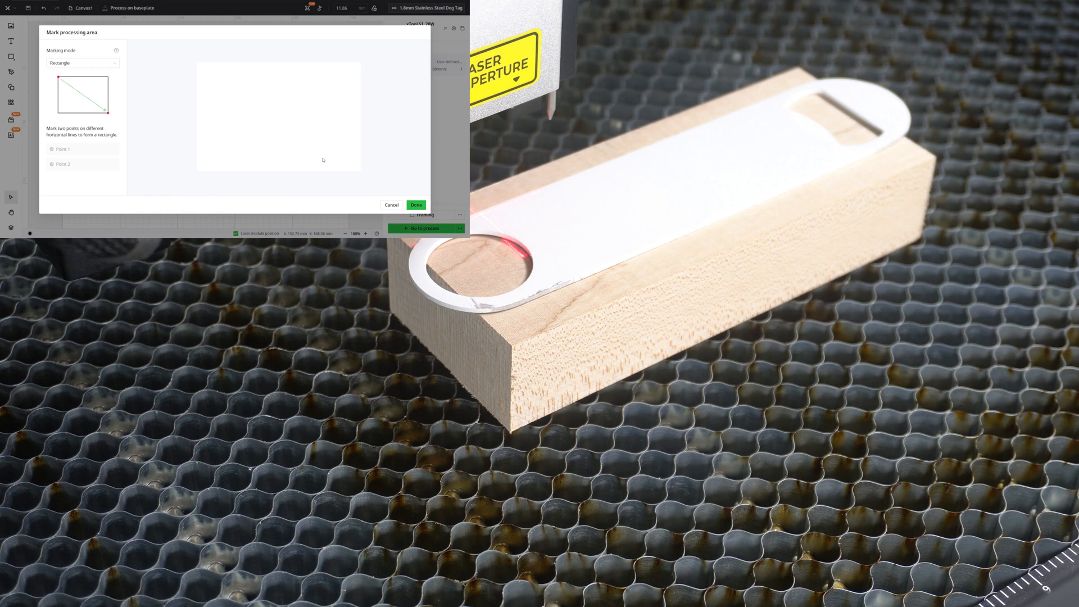
# - Mark both corner points, end marking and place the rectangle on the canvas
pyautogui.click(247, 117)
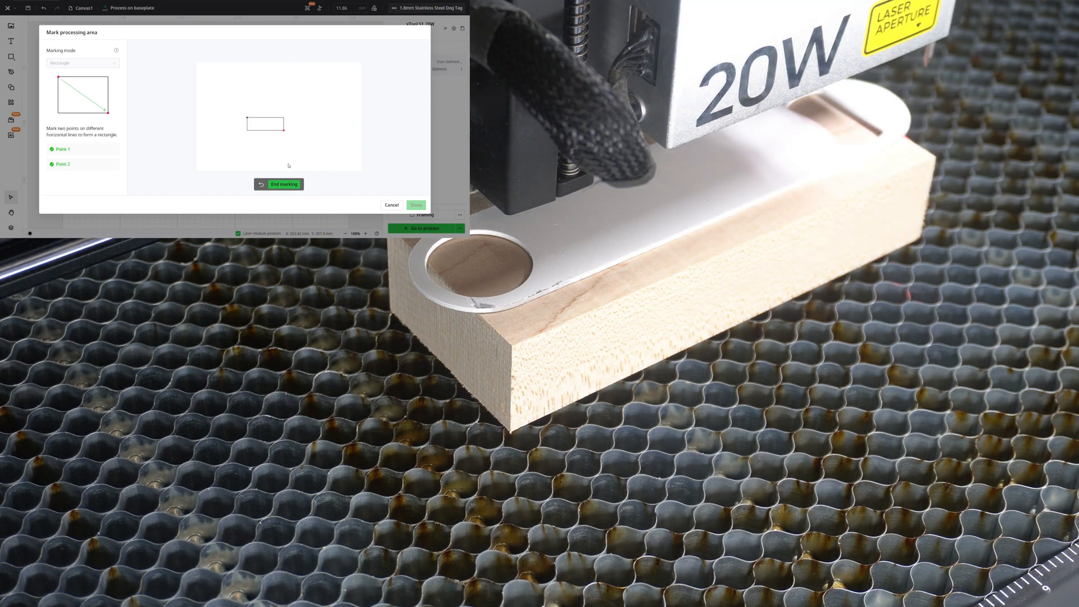
pyautogui.click(284, 183)
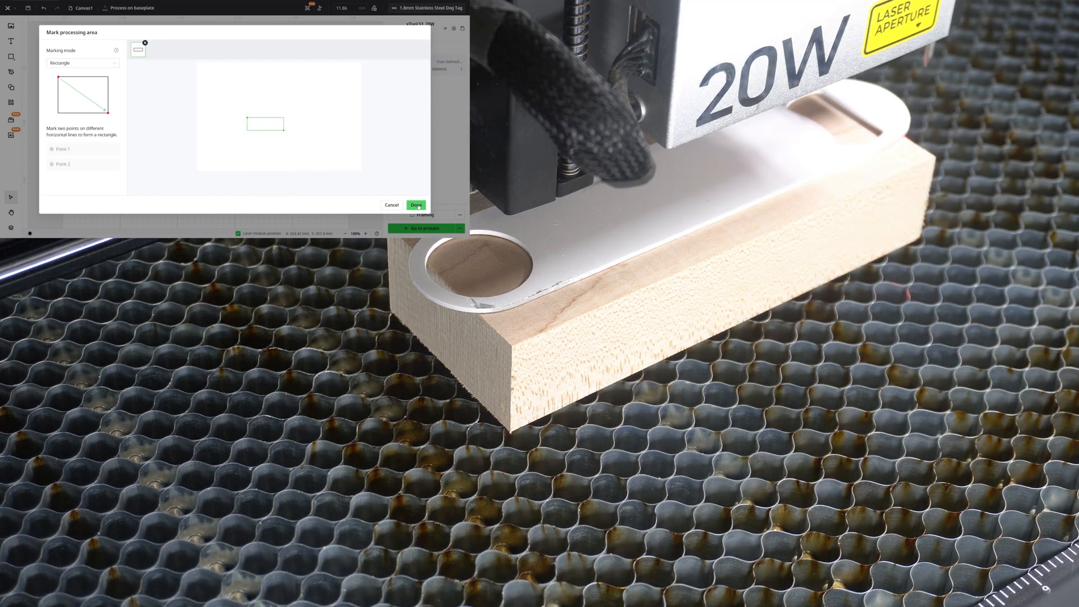
pyautogui.click(416, 204)
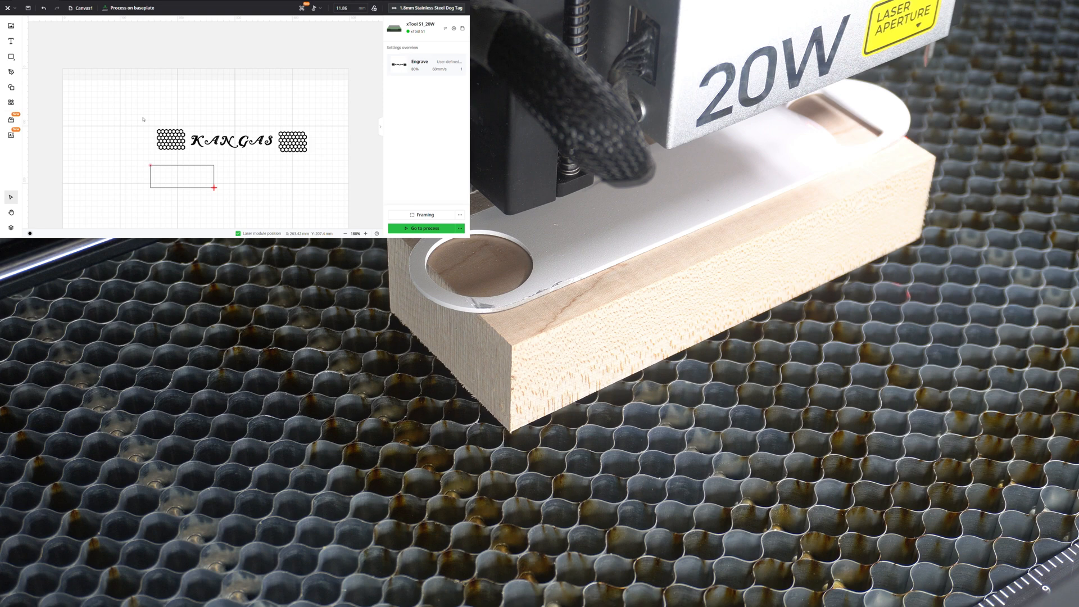
# - Select the KANGAS design to scale it into the marked rectangle
pyautogui.click(232, 141)
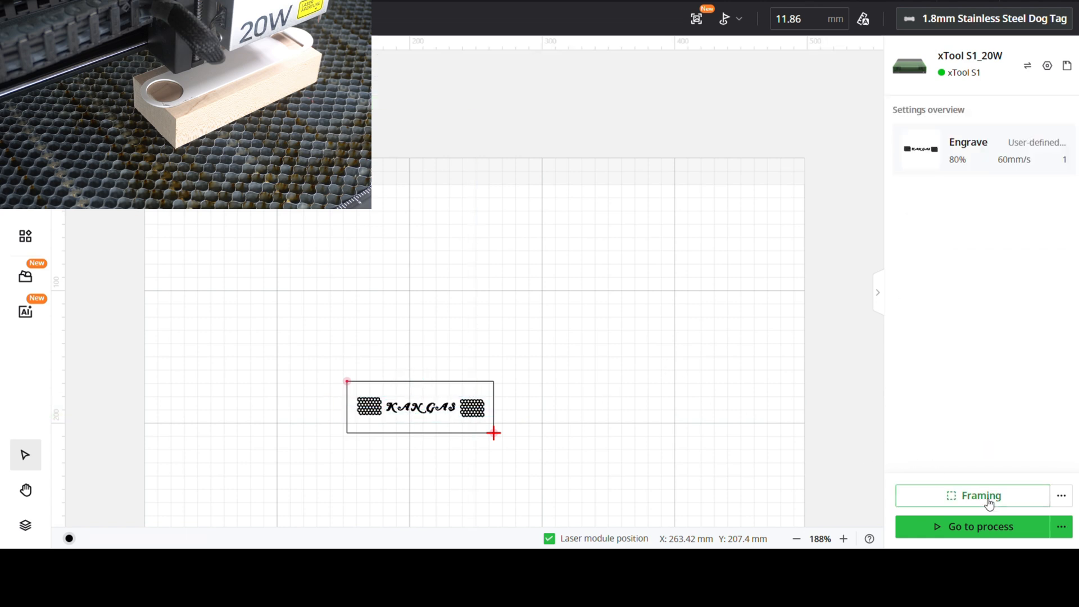
# - Run Framing to trace the design outline on the opener and confirm it completed
pyautogui.click(980, 496)
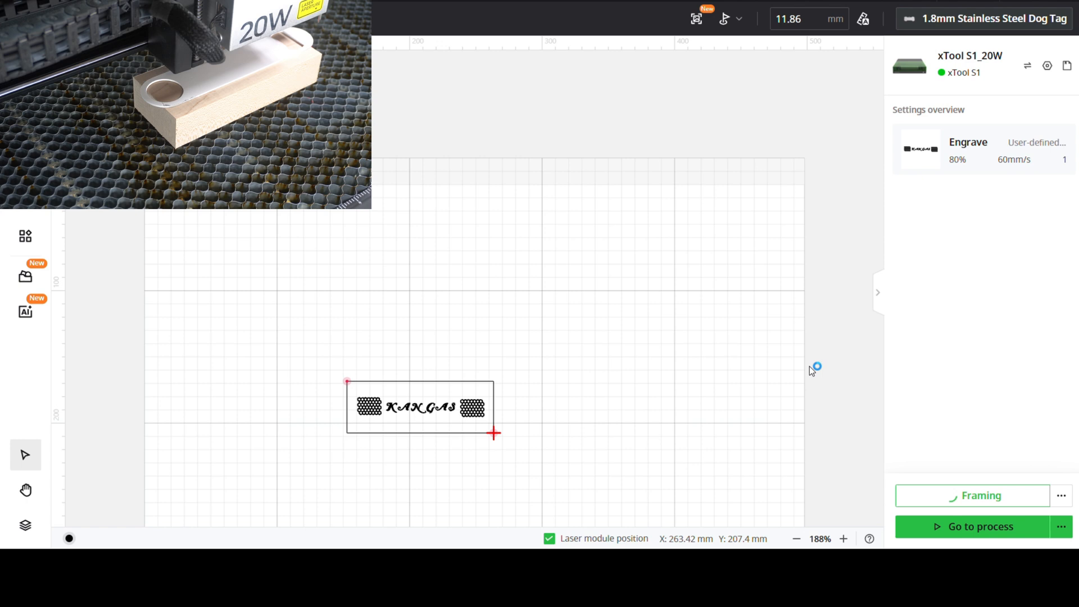
pyautogui.click(980, 496)
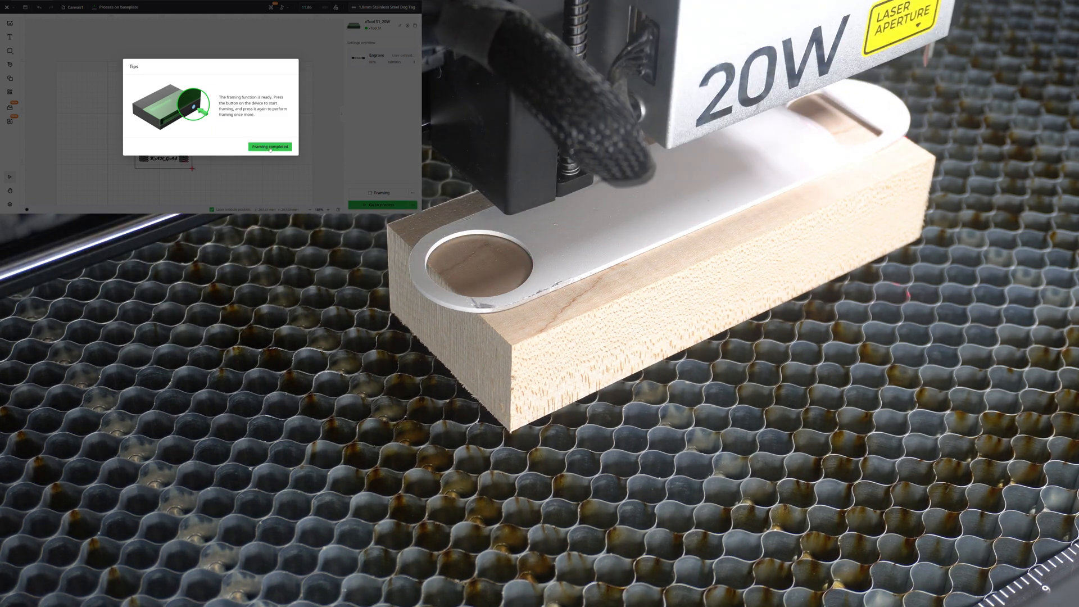
pyautogui.click(269, 146)
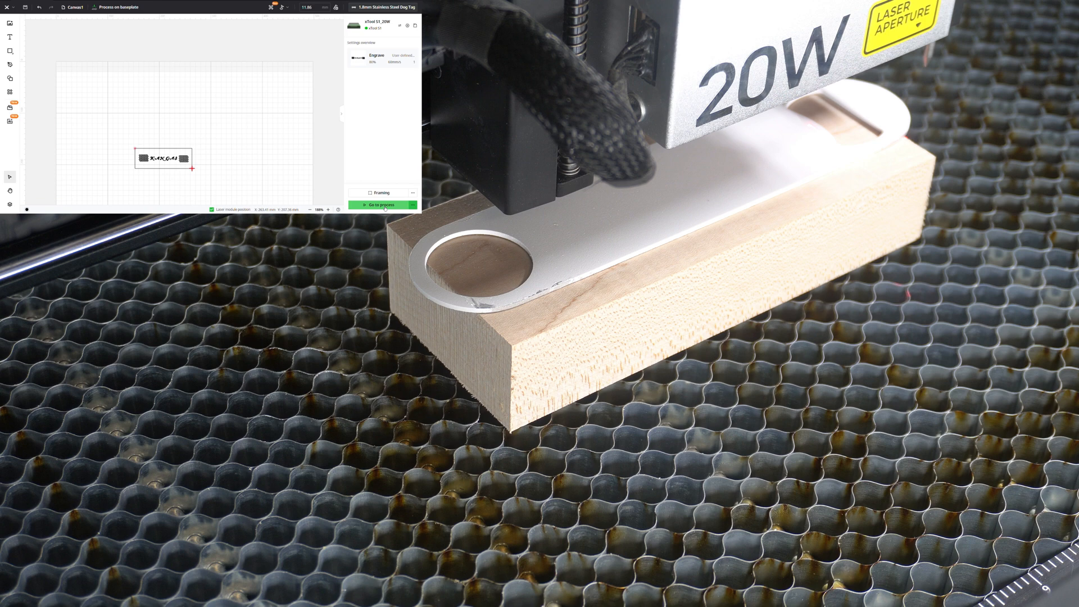
# - Go to process and review the roughly five-minute engraving preview and trajectory
pyautogui.click(378, 204)
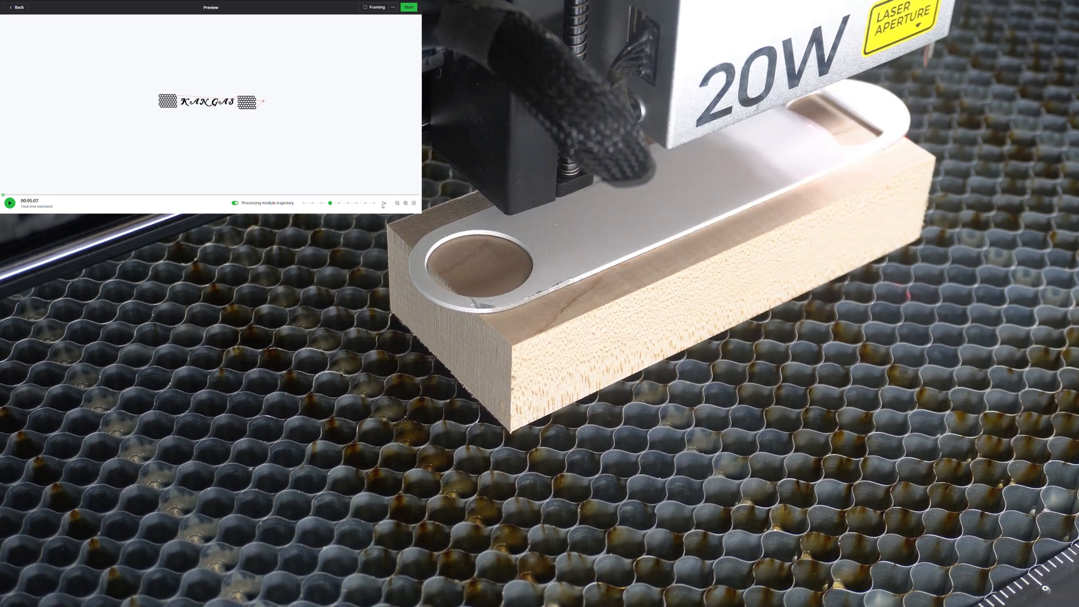
pyautogui.click(409, 7)
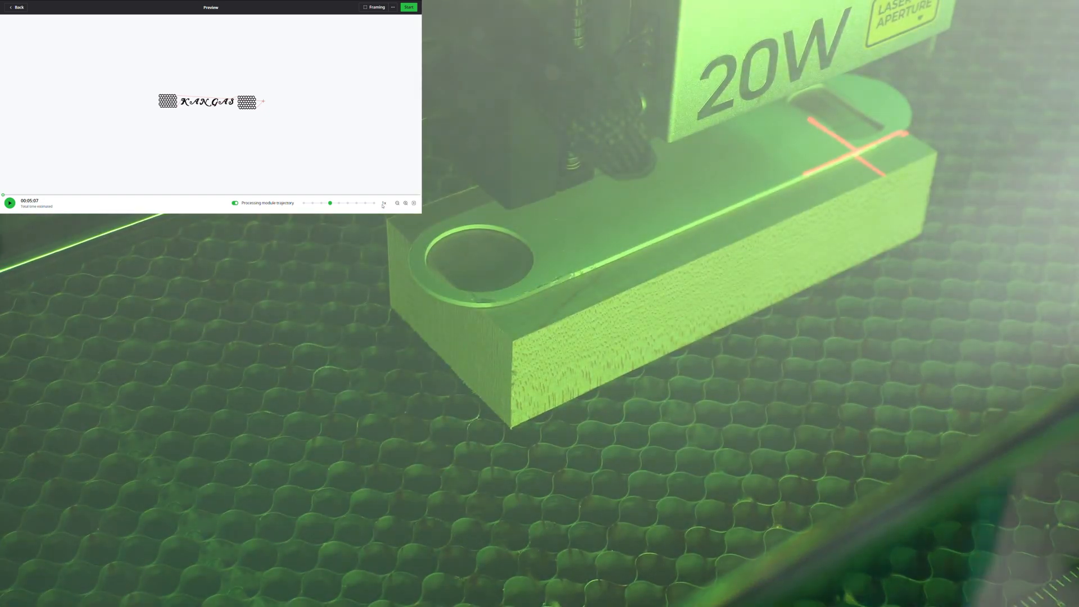